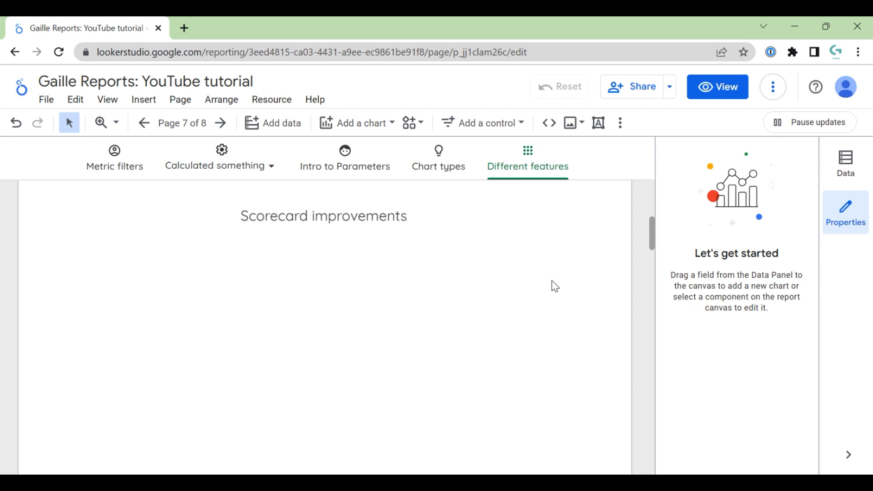
mouse_move(424, 201)
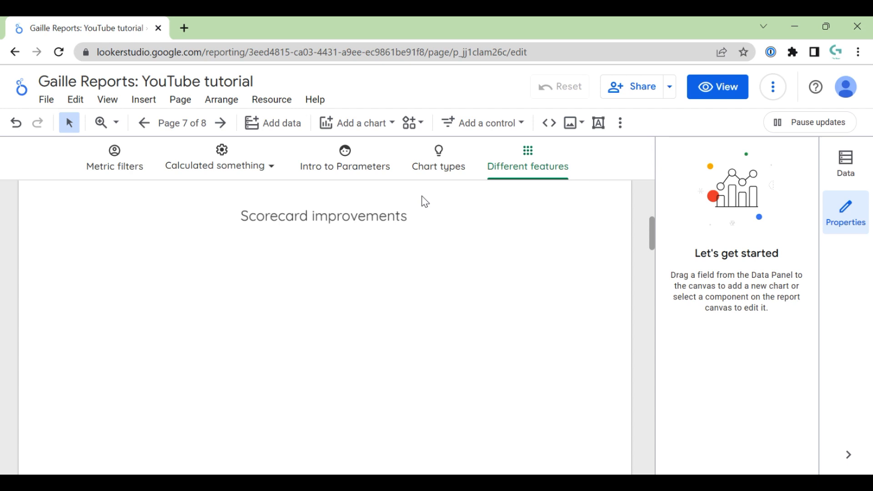
Open the Add a chart list of chart types.
left_click(358, 123)
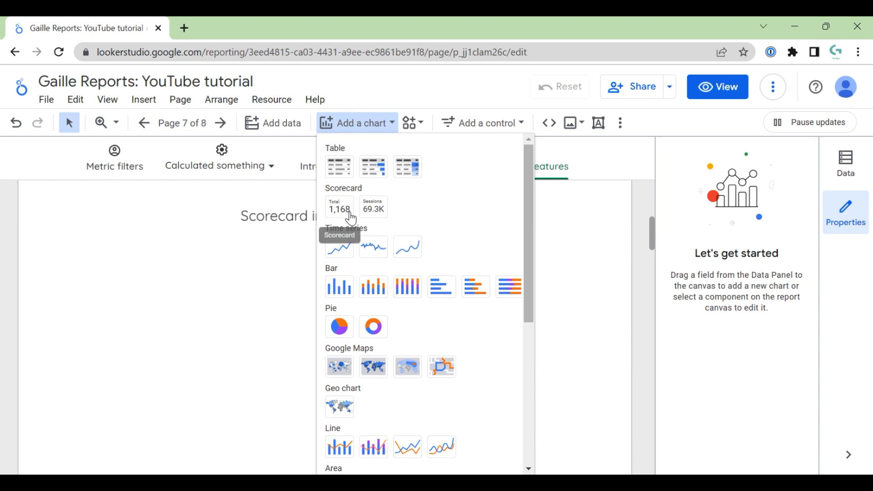
Place a Scorecard showing New users (58,308) centred under the title.
left_click(339, 209)
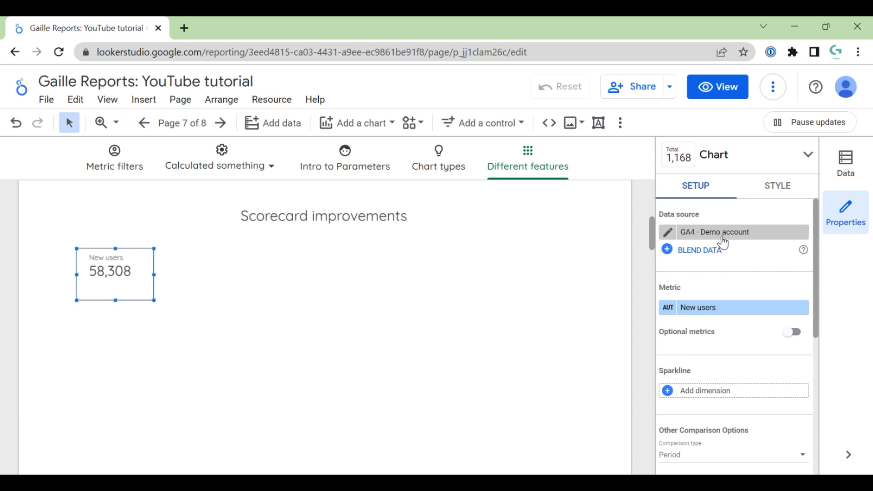
mouse_move(724, 312)
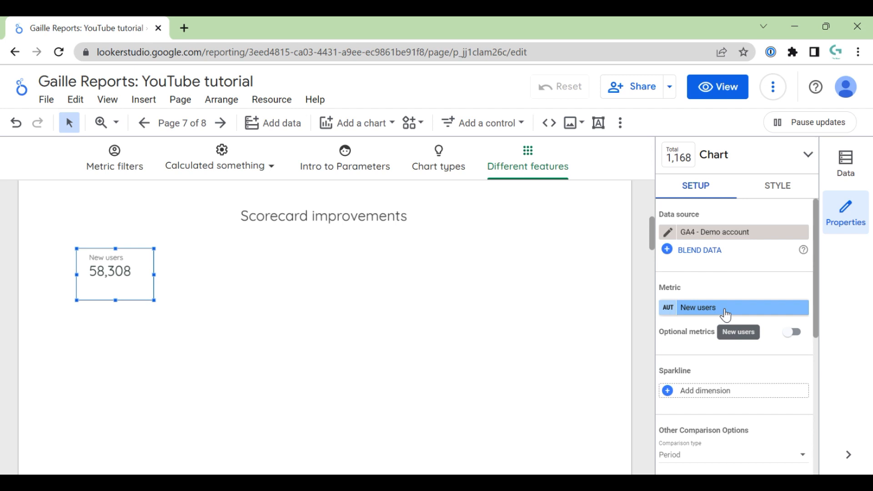
left_click(776, 186)
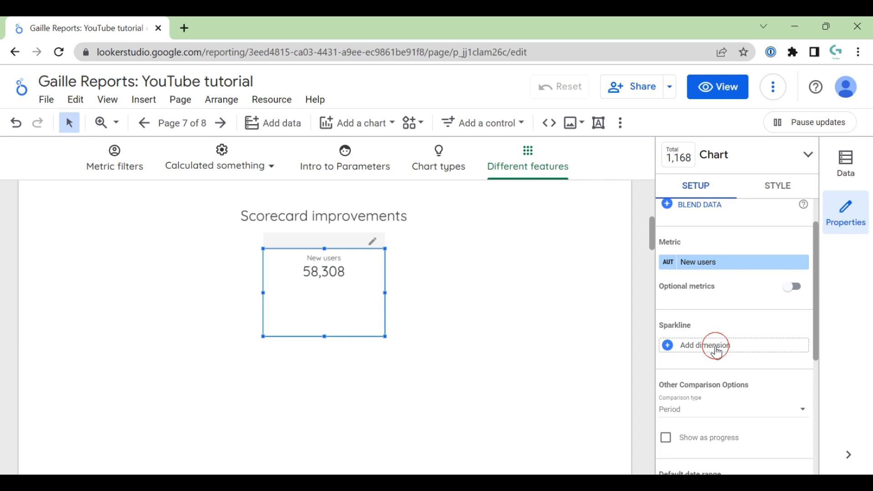
Add Date as the sparkline dimension on the New users scorecard.
left_click(705, 345)
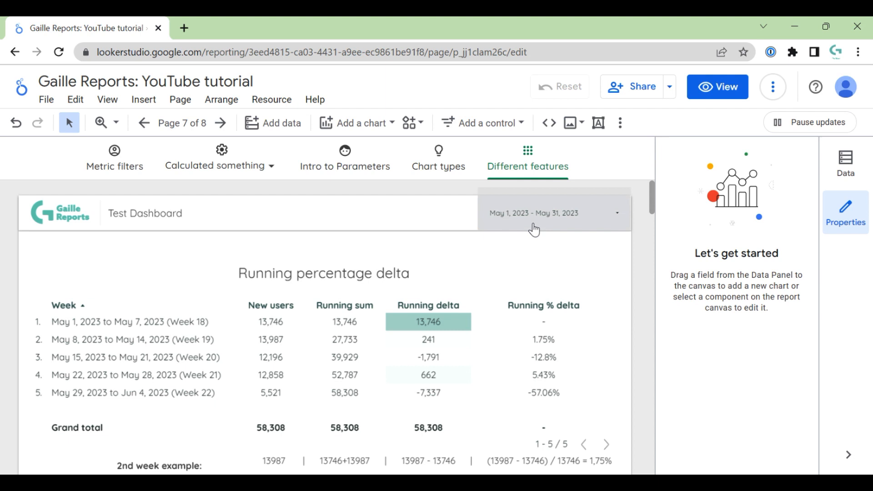
scroll("down", 3)
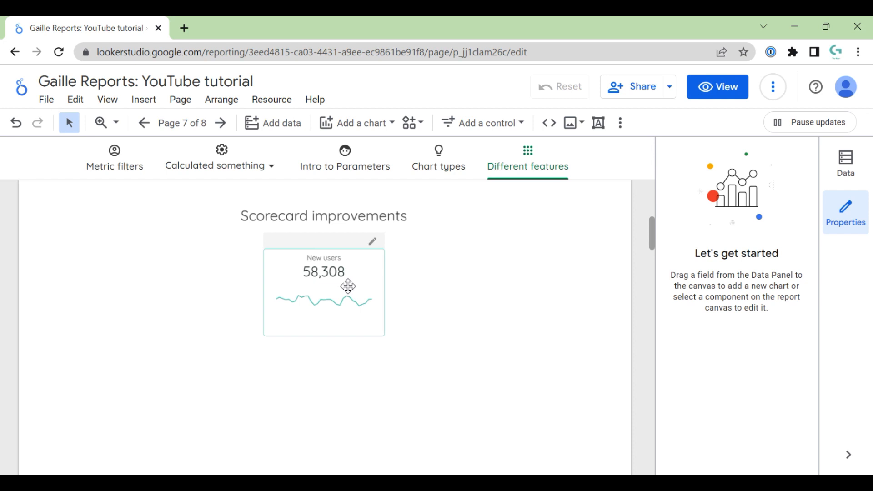
left_click(348, 286)
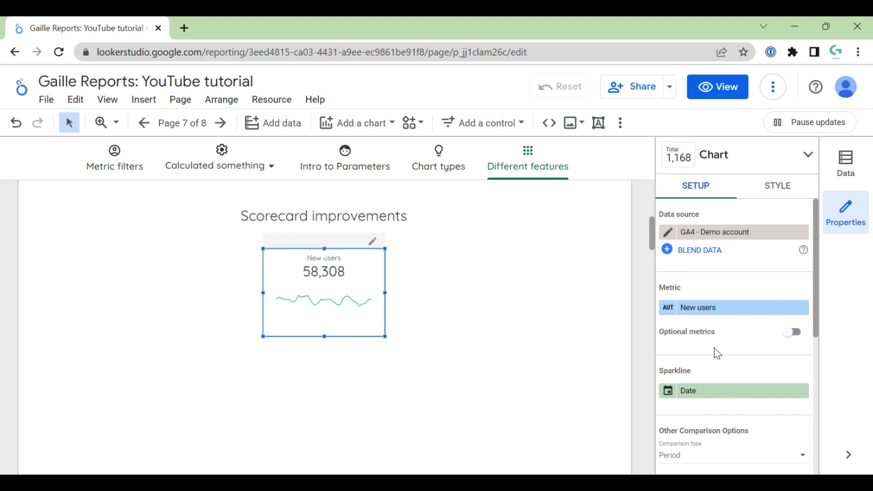
scroll("down", 3)
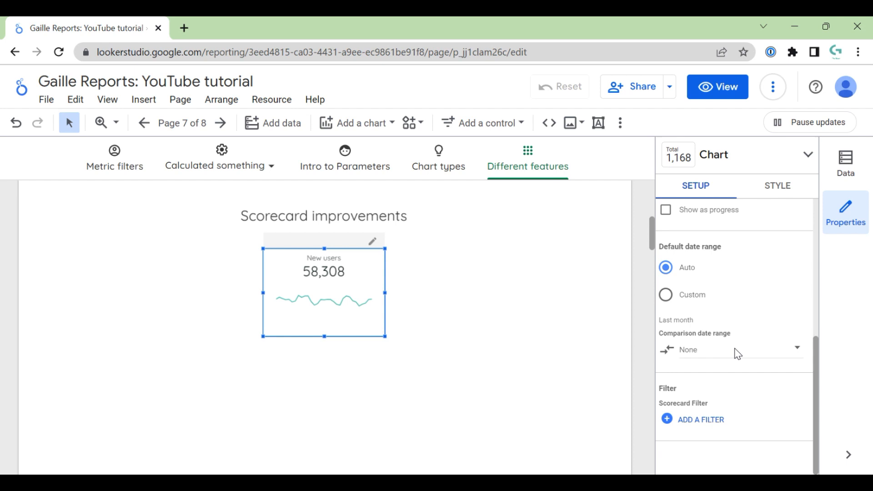
Set the comparison type to Value with a 50000 target.
left_click(732, 350)
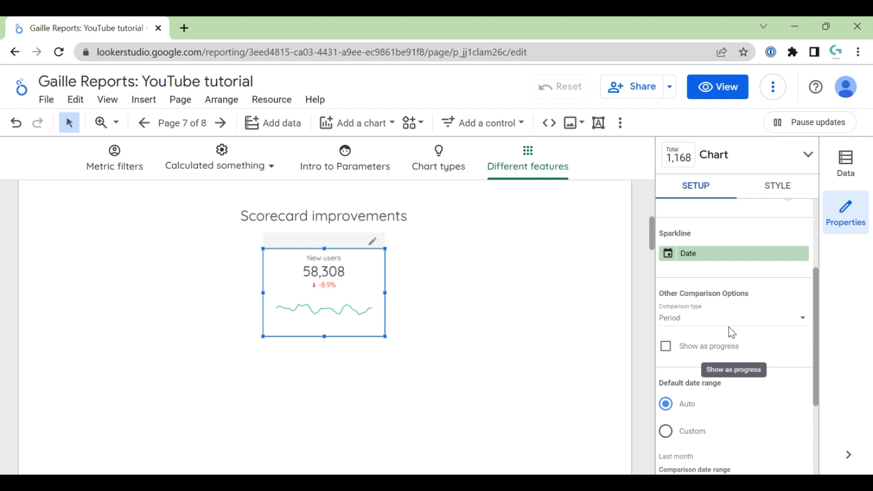
left_click(733, 317)
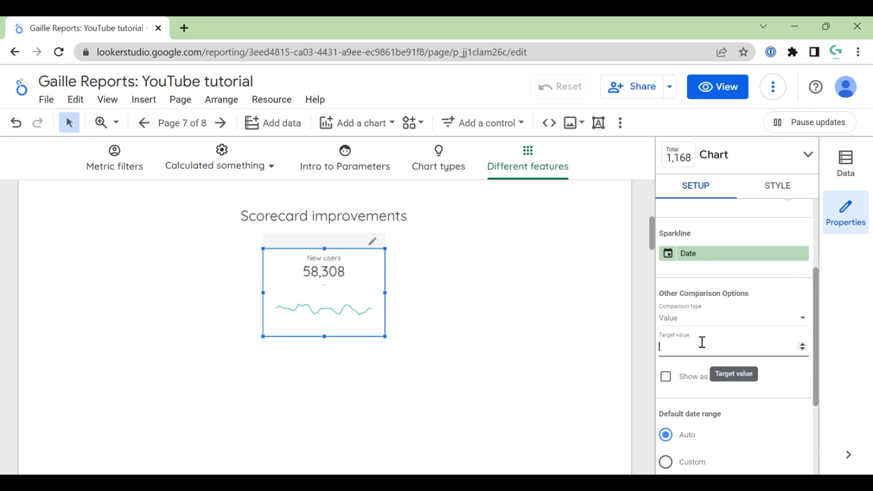
type("50000")
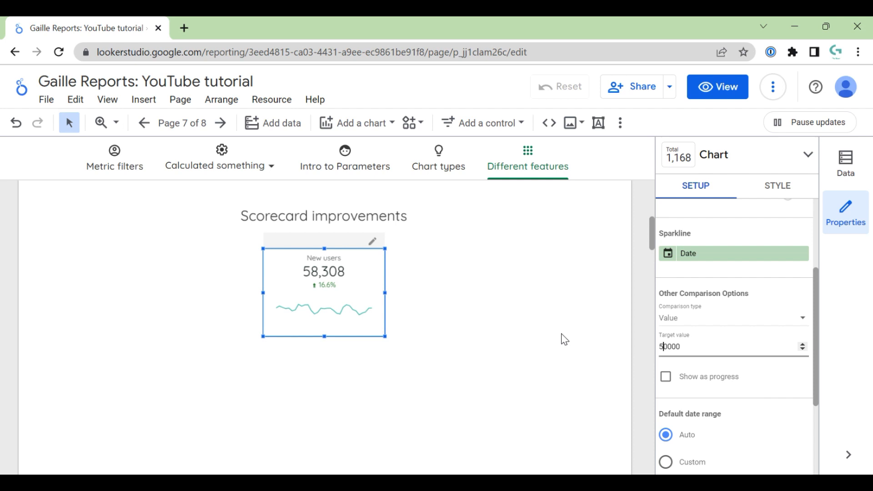
mouse_move(573, 343)
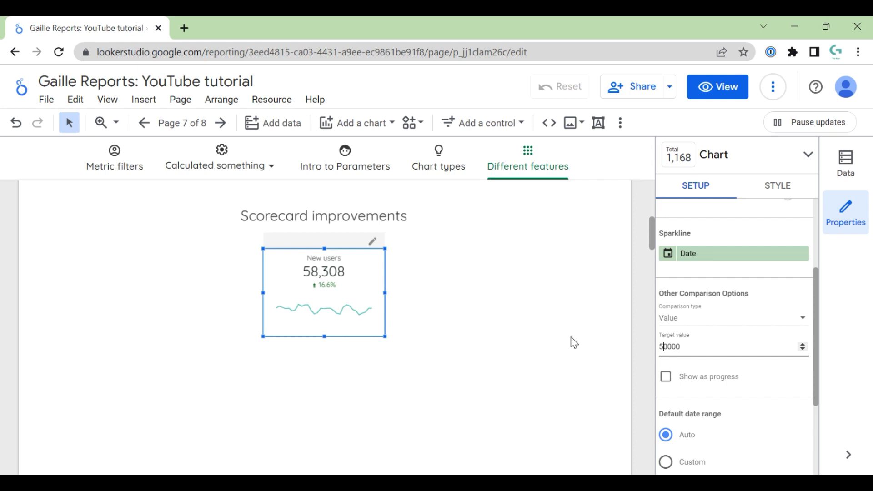
mouse_move(640, 267)
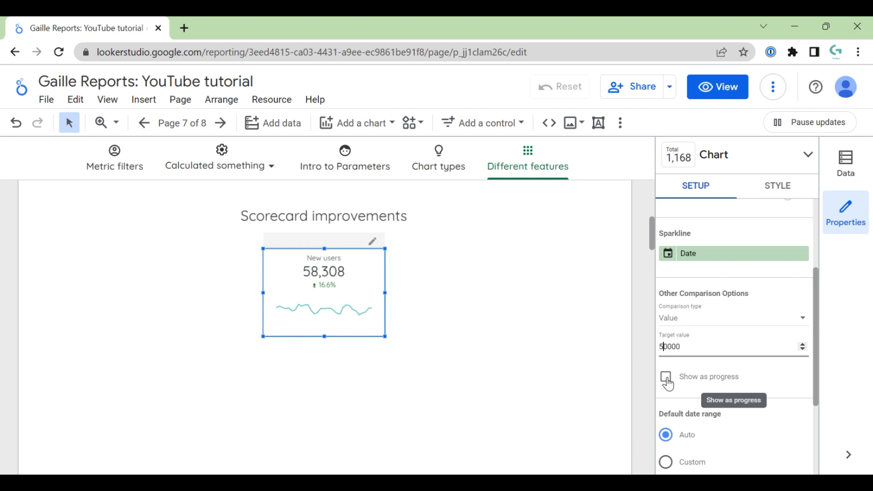
Show the comparison as progress with target value 70000.
left_click(666, 379)
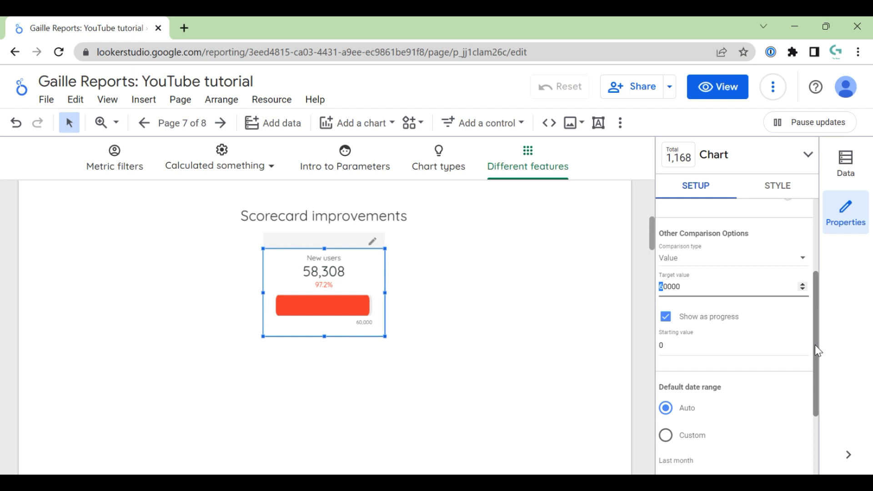
type("70000")
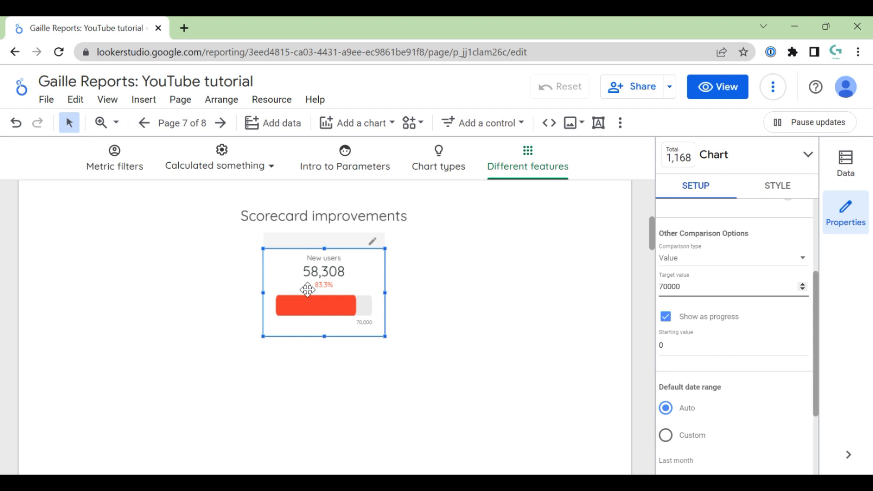
mouse_move(455, 372)
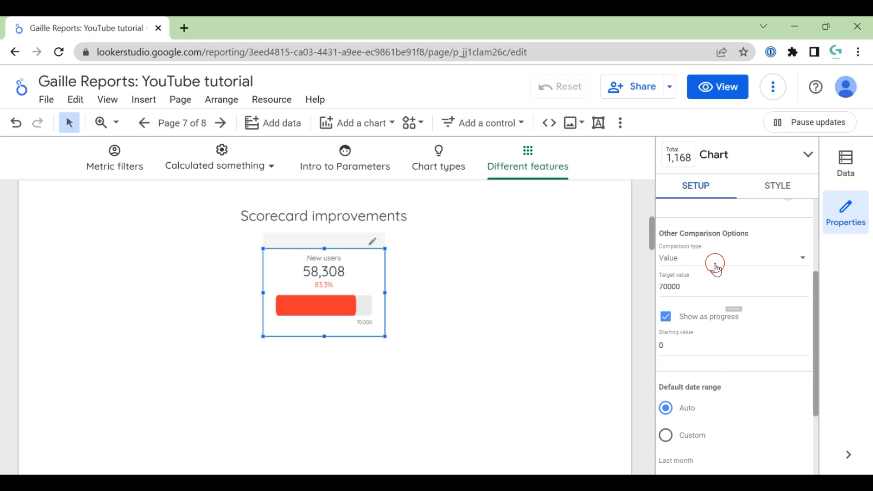
Change the comparison type to Metric with Total users as target.
left_click(731, 258)
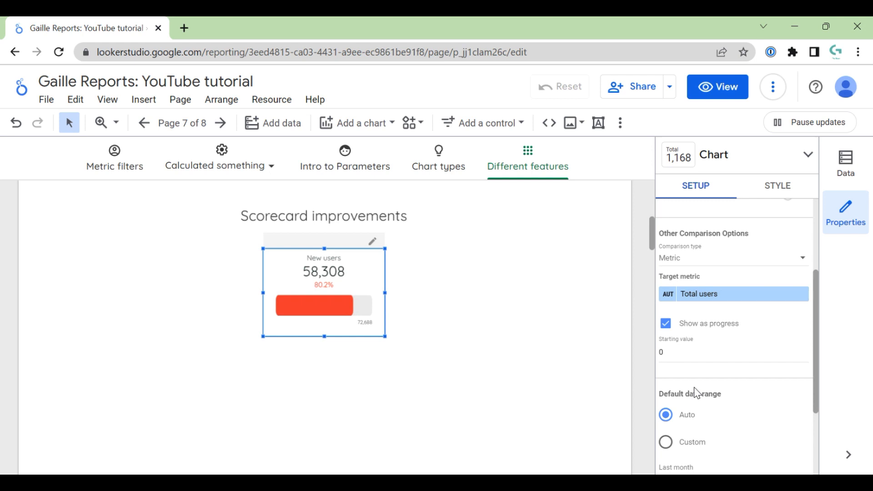
mouse_move(296, 293)
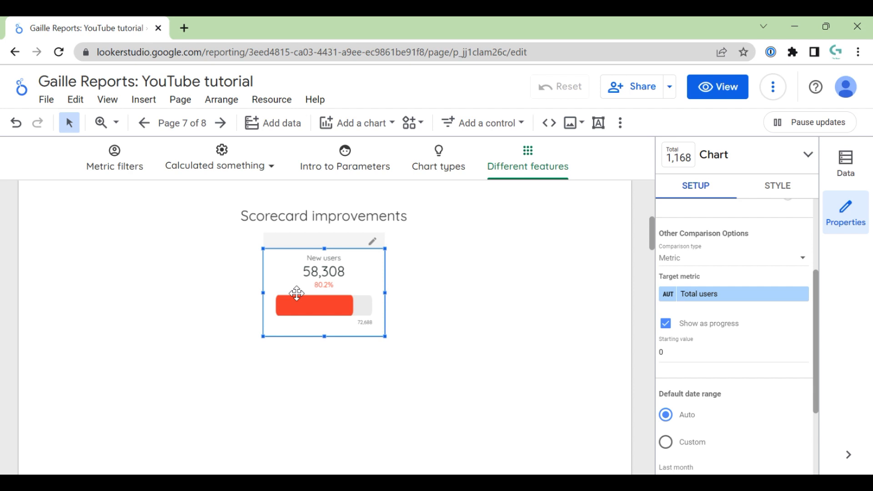
mouse_move(365, 319)
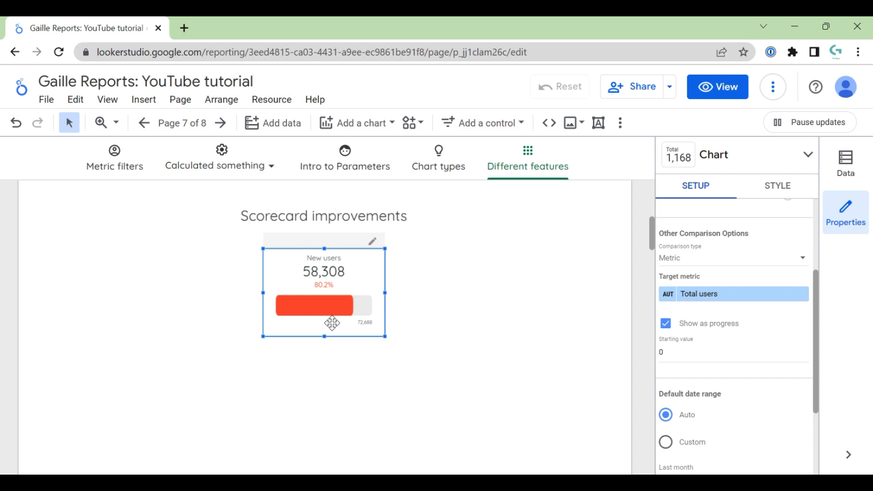
mouse_move(330, 283)
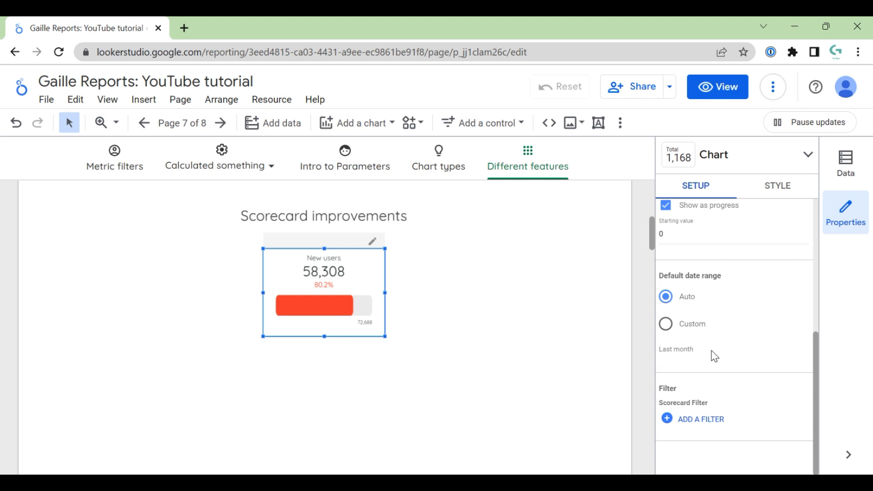
mouse_move(770, 384)
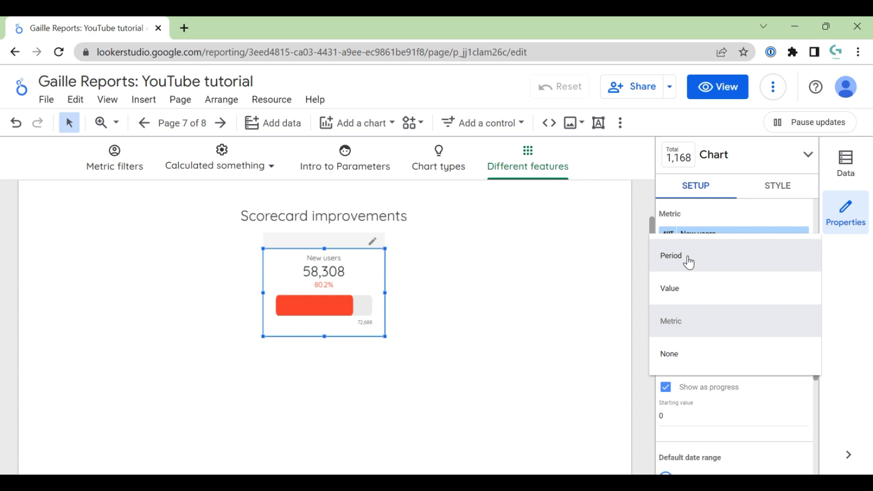
Switch the comparison type to Period, keeping Show as progress on.
scroll("down", 3)
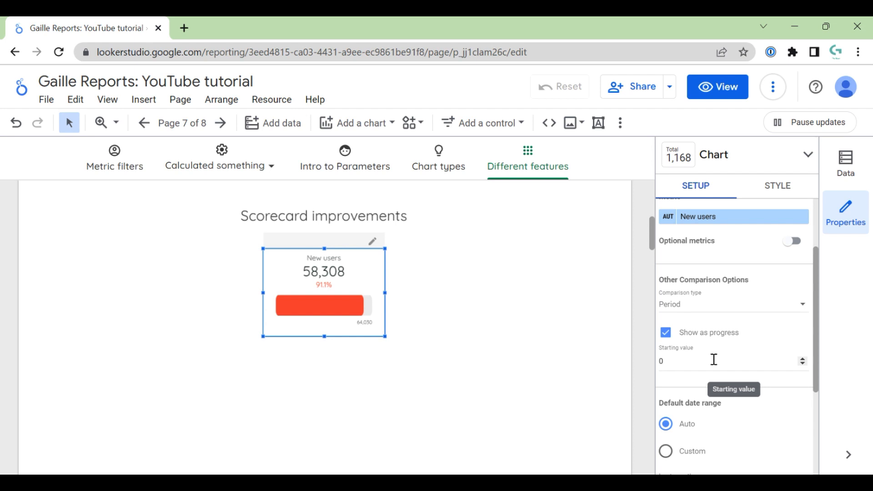
mouse_move(692, 335)
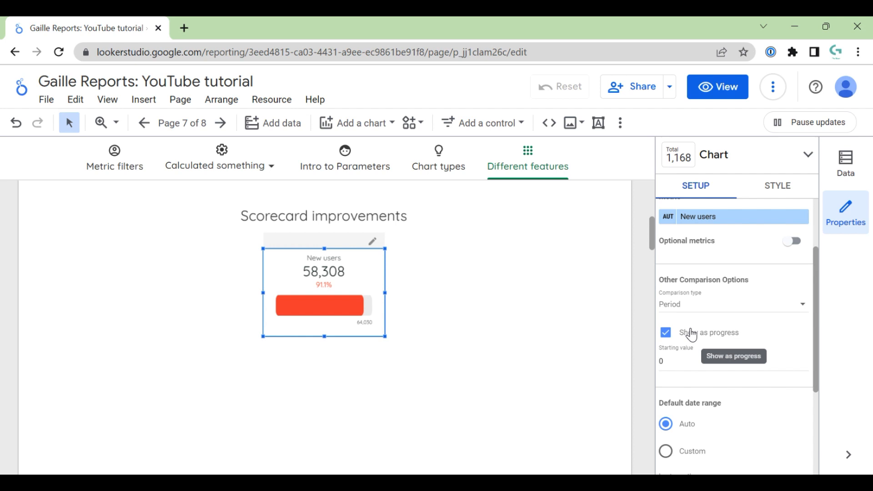